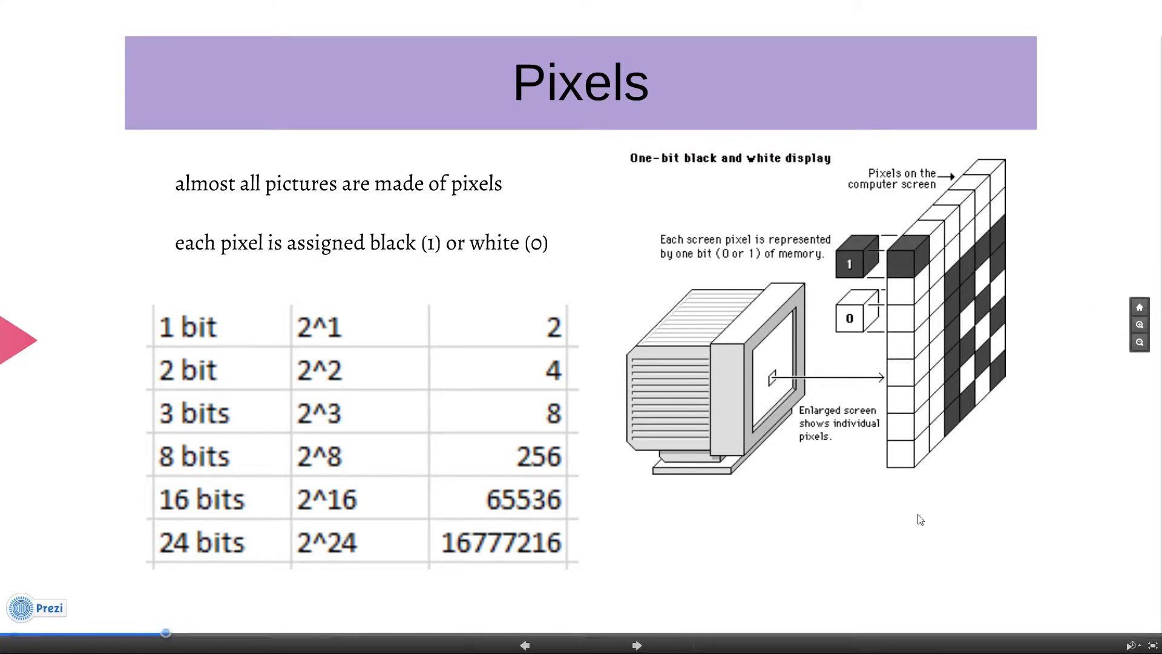
pyautogui.moveTo(854, 300)
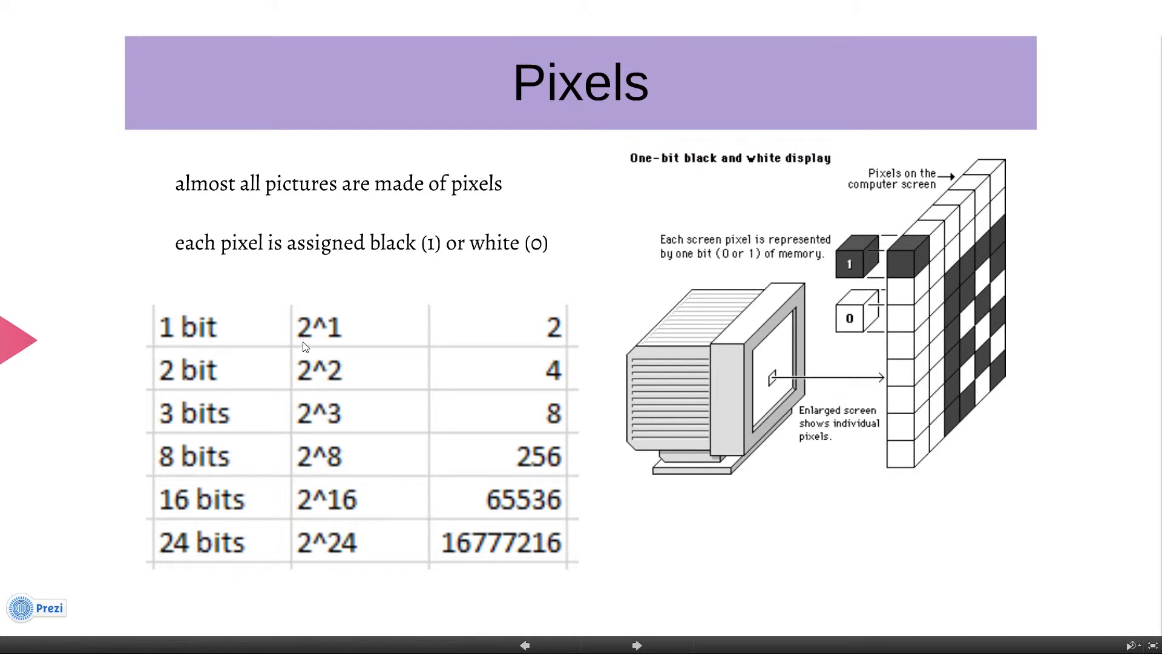
pyautogui.moveTo(541, 339)
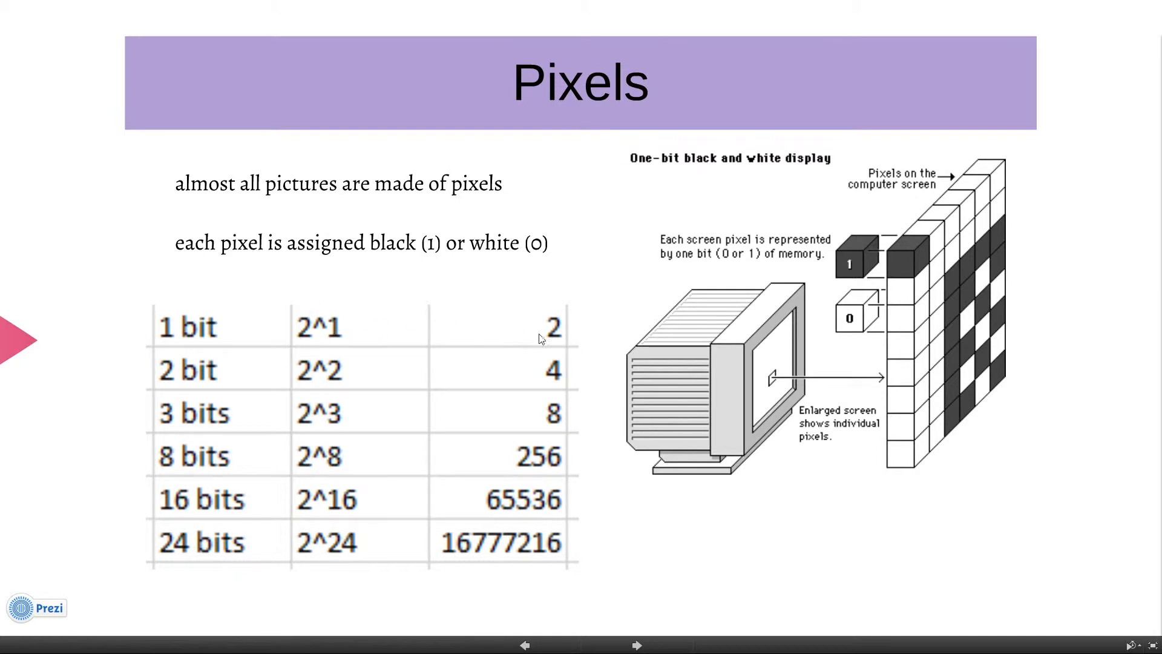
pyautogui.moveTo(850, 264)
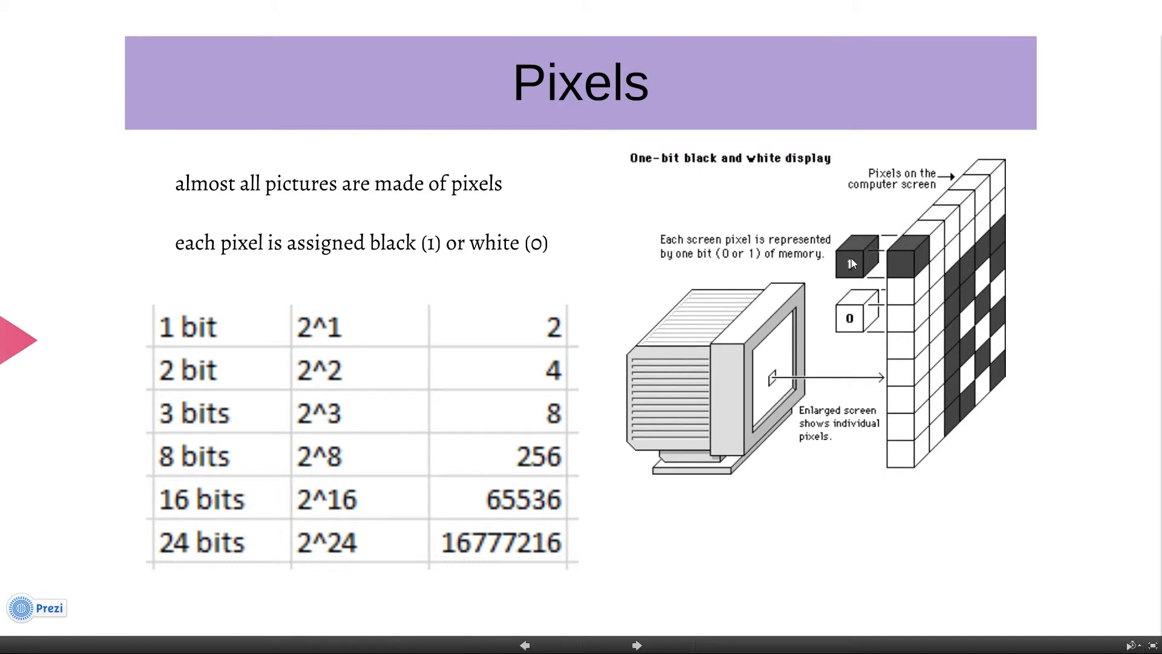
pyautogui.moveTo(136, 400)
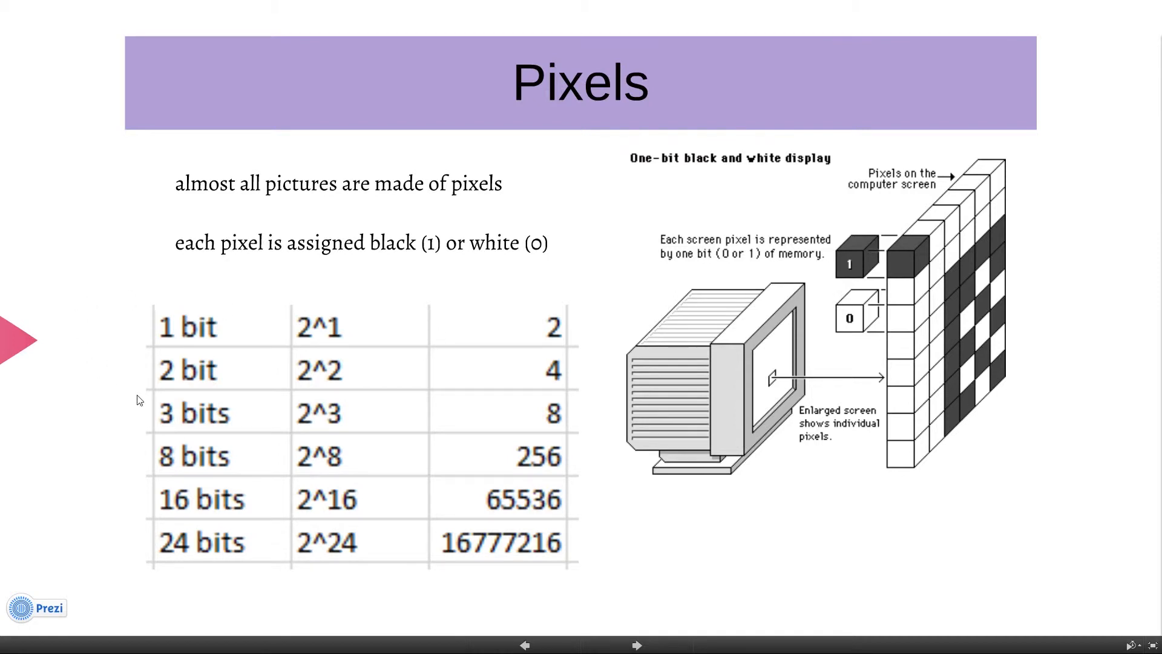
pyautogui.moveTo(338, 504)
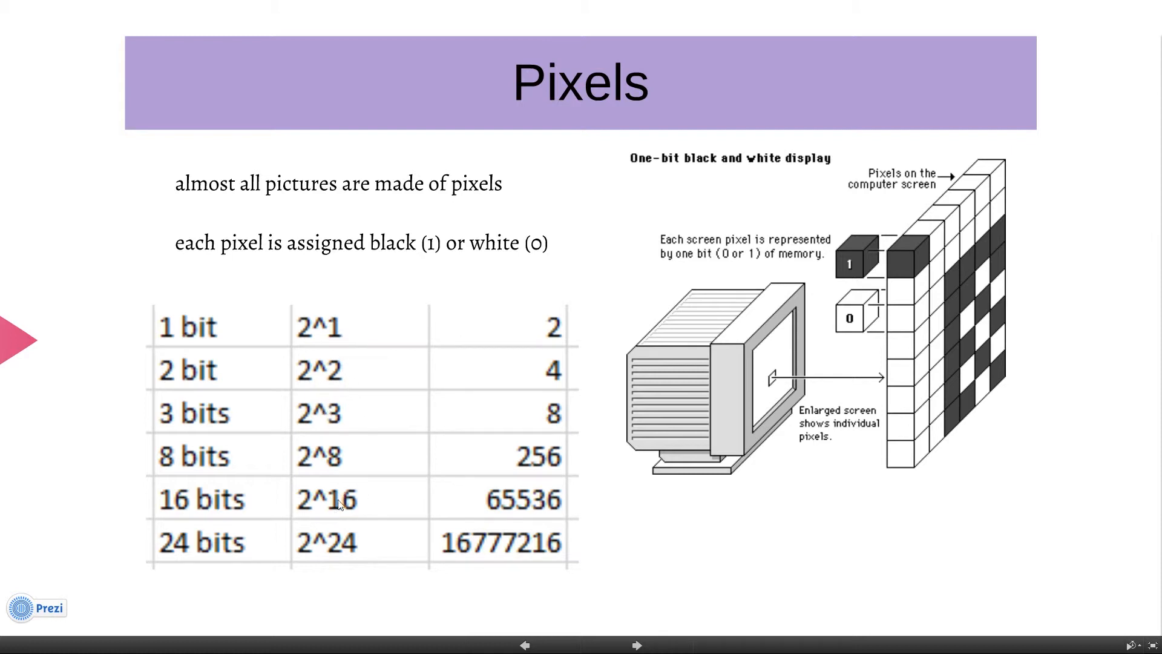
pyautogui.moveTo(705, 311)
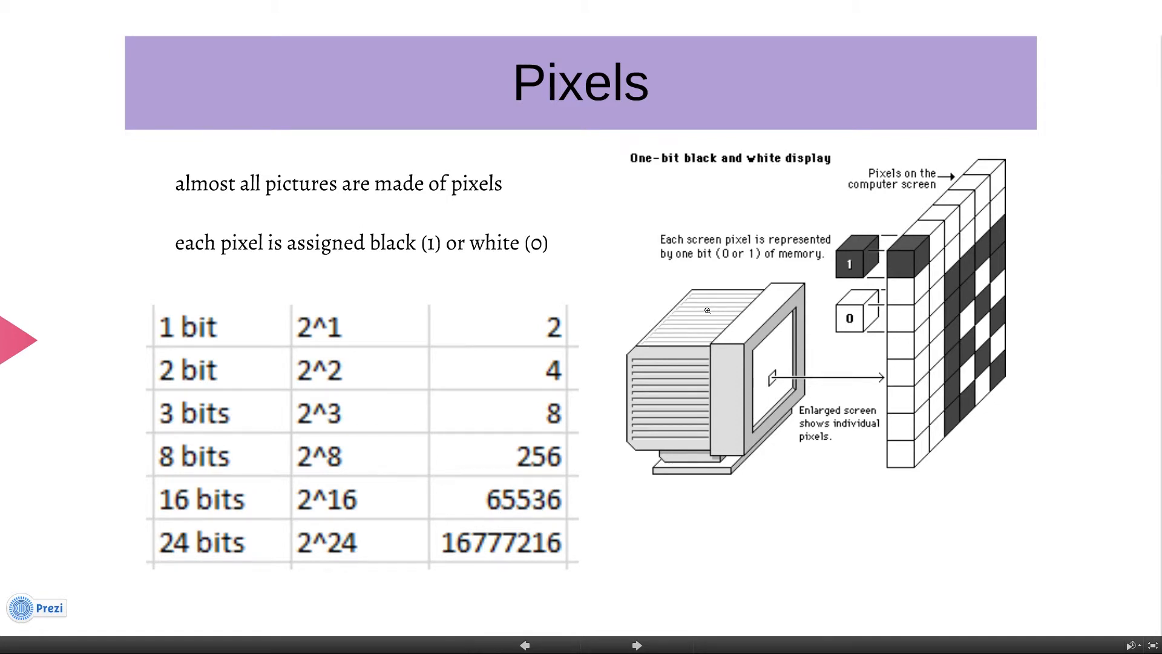